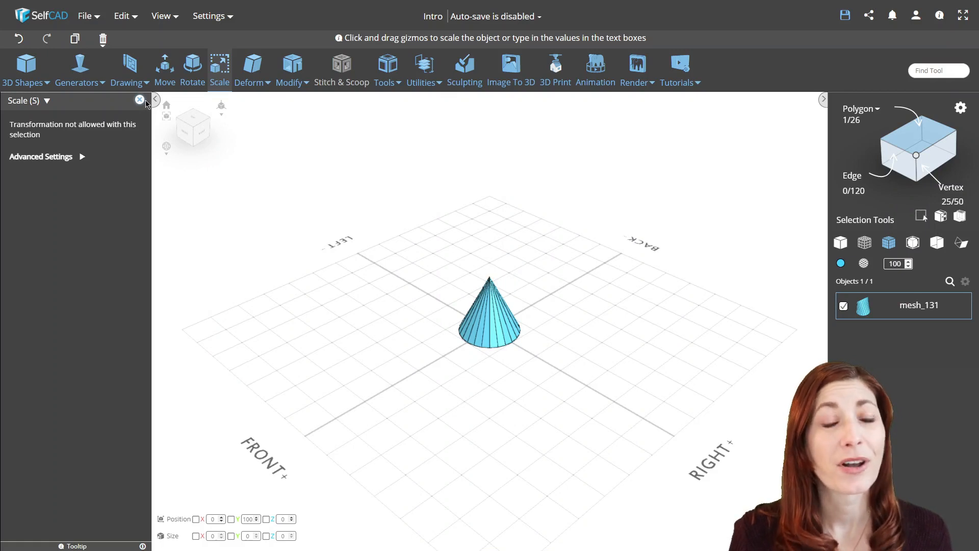
# Taper the cylinder with X and Z values of -21 so its top narrows.
pyautogui.click(422, 68)
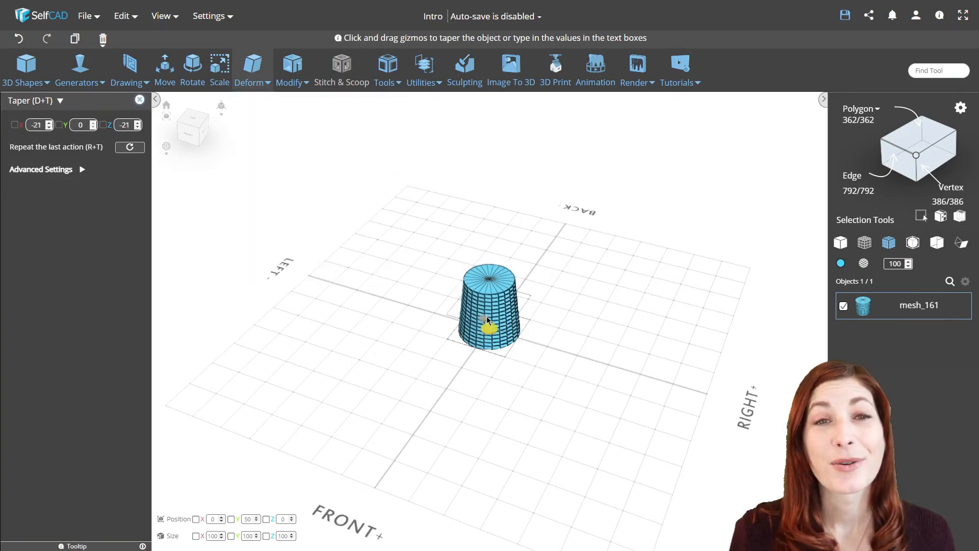
# Close the Taper panel, leaving a single sphere mesh selected in the scene.
pyautogui.click(960, 216)
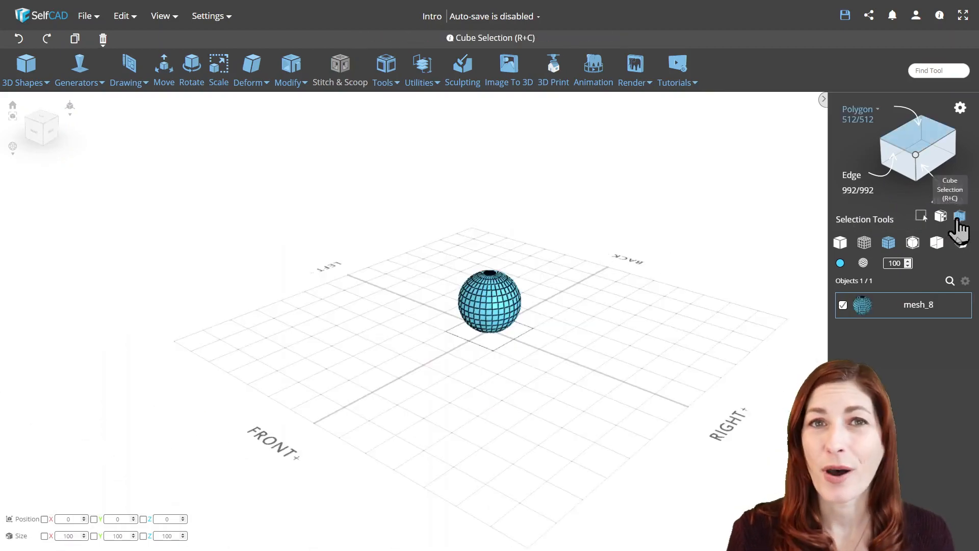
# Start a Cube Selection region around the sphere to select part of its polygons.
pyautogui.click(960, 216)
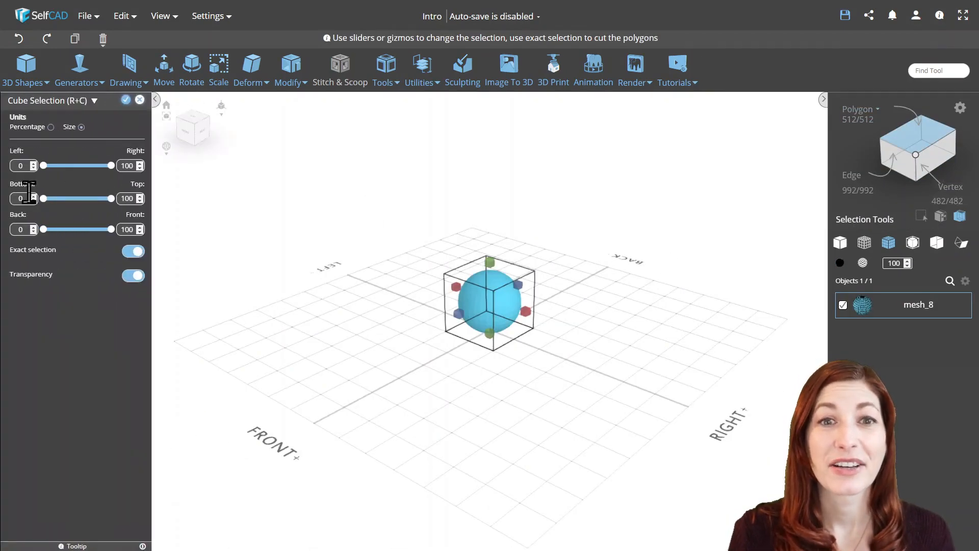
pyautogui.click(248, 69)
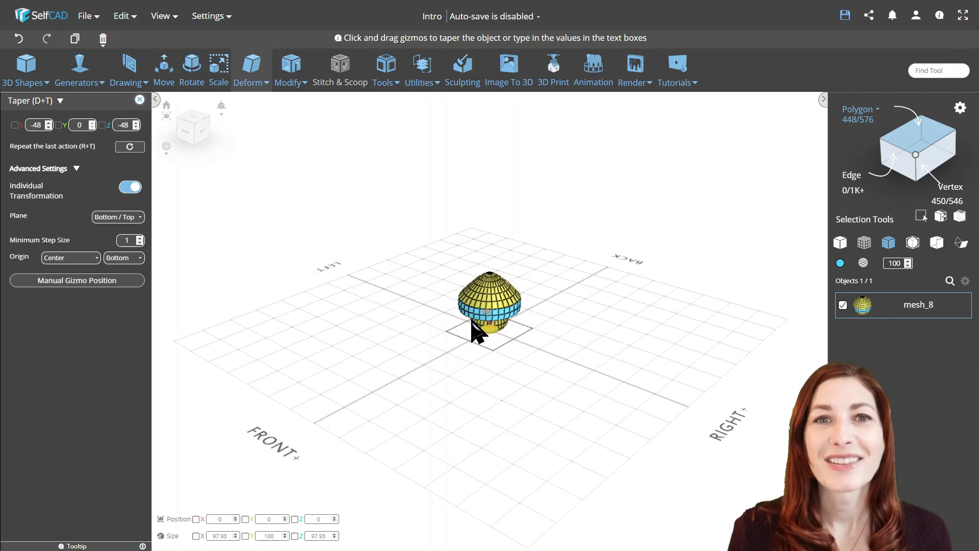
# Taper the rounded mesh with X and Z at -48, Bottom/Top plane and Center origin.
pyautogui.click(139, 100)
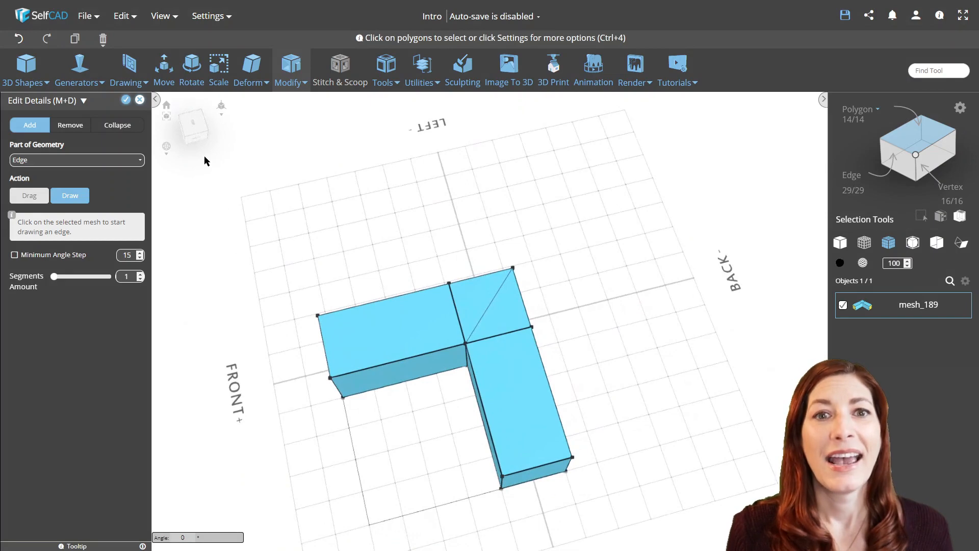
# Extrude cube faces outward via Edit Details to form an L-shaped mesh.
pyautogui.click(128, 68)
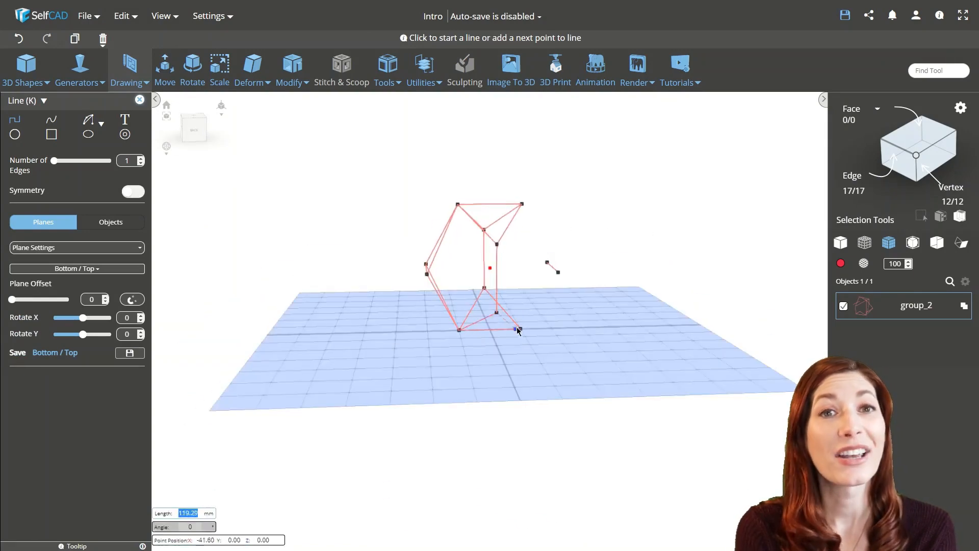